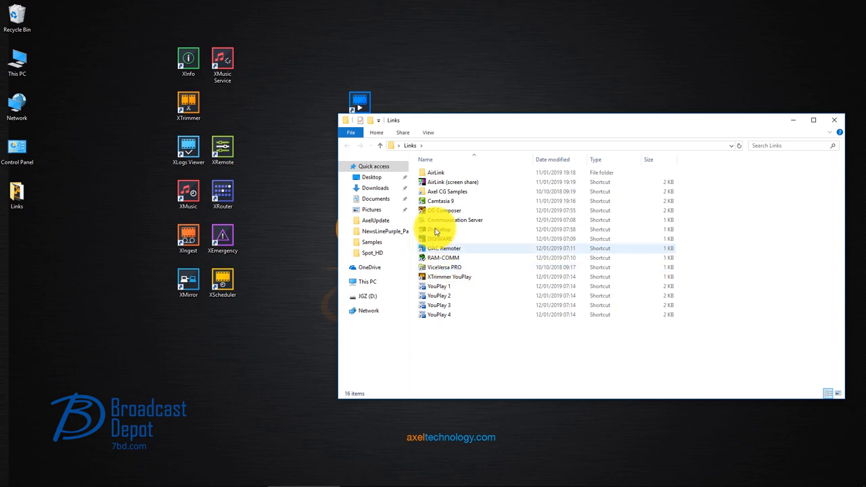
Move the CG Composer shortcut from Links to the desktop, close Explorer, and launch it.
{"action": "left_click_drag", "start_coordinate": [445, 211], "coordinate": [291, 152]}
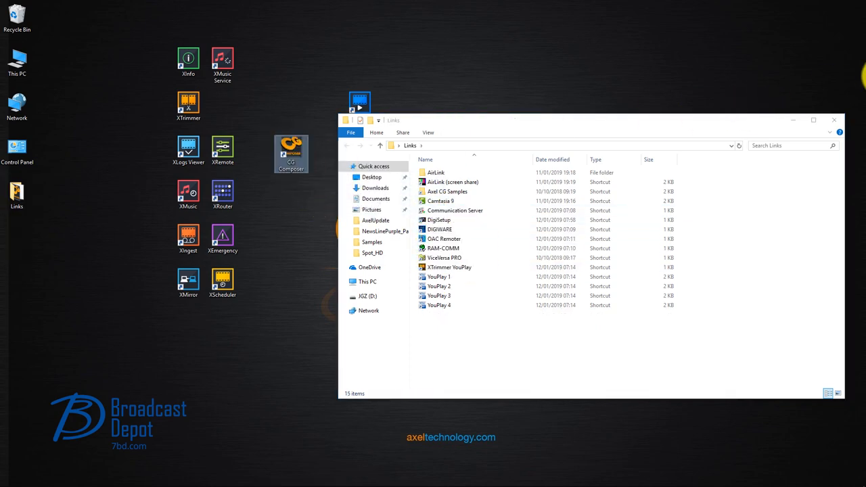
{"action": "left_click", "coordinate": [833, 119]}
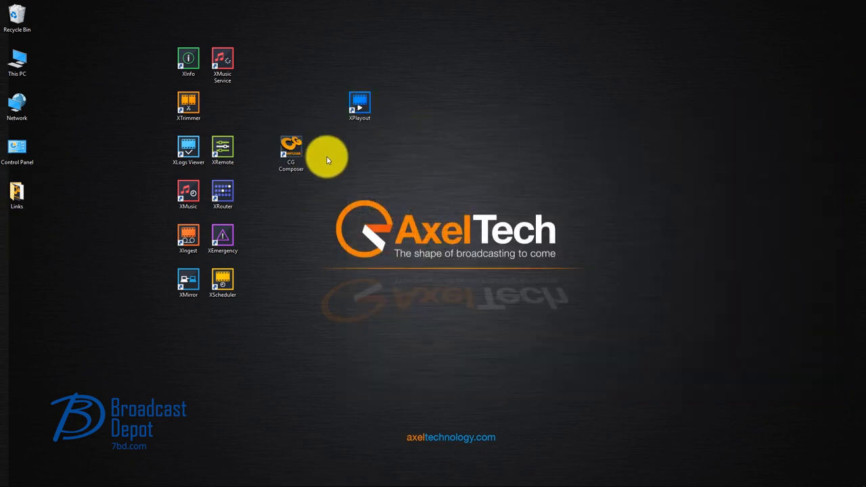
{"action": "double_click", "coordinate": [291, 146]}
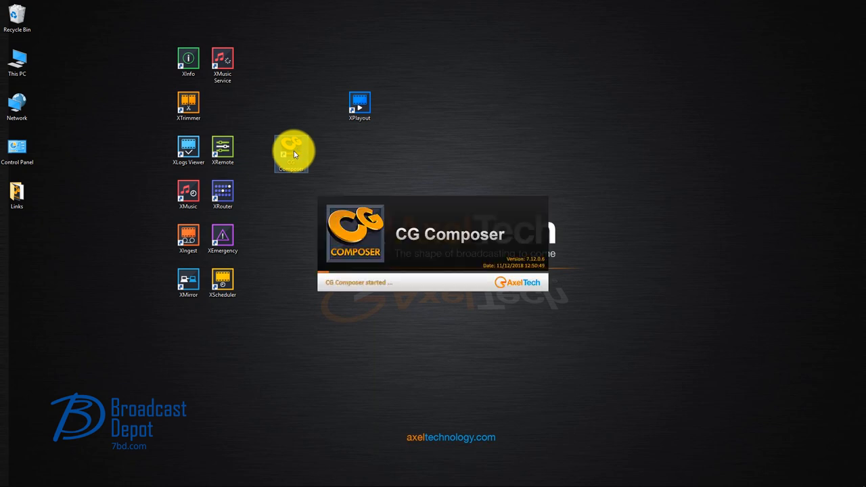